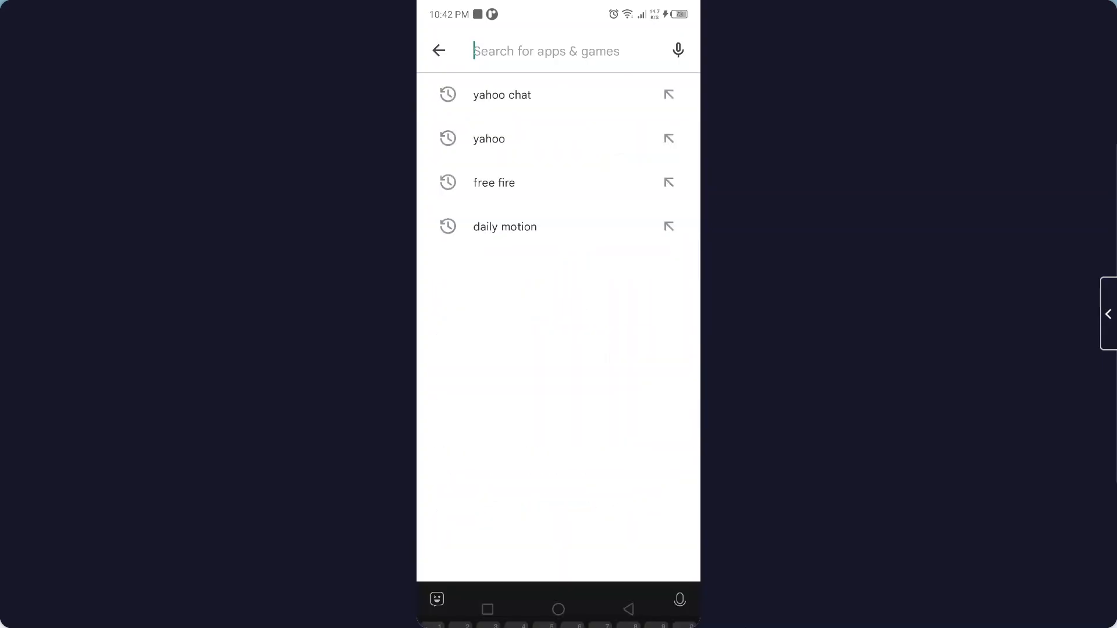
Search the Play Store for 'tiktok', launch TikTok and pause the playing video.
text(ti)
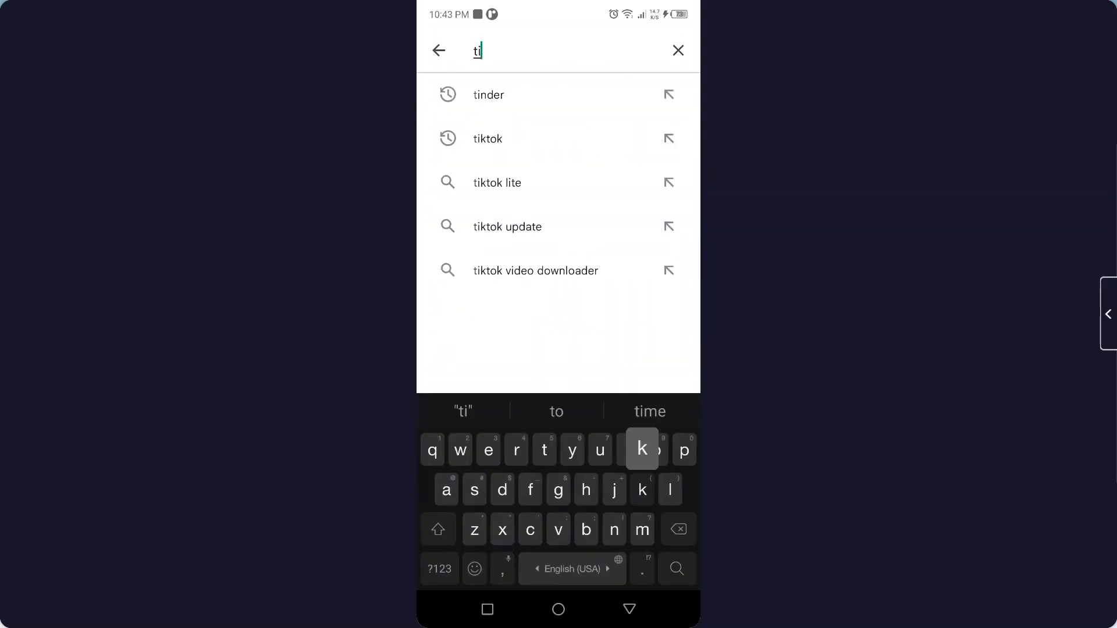
click(487, 138)
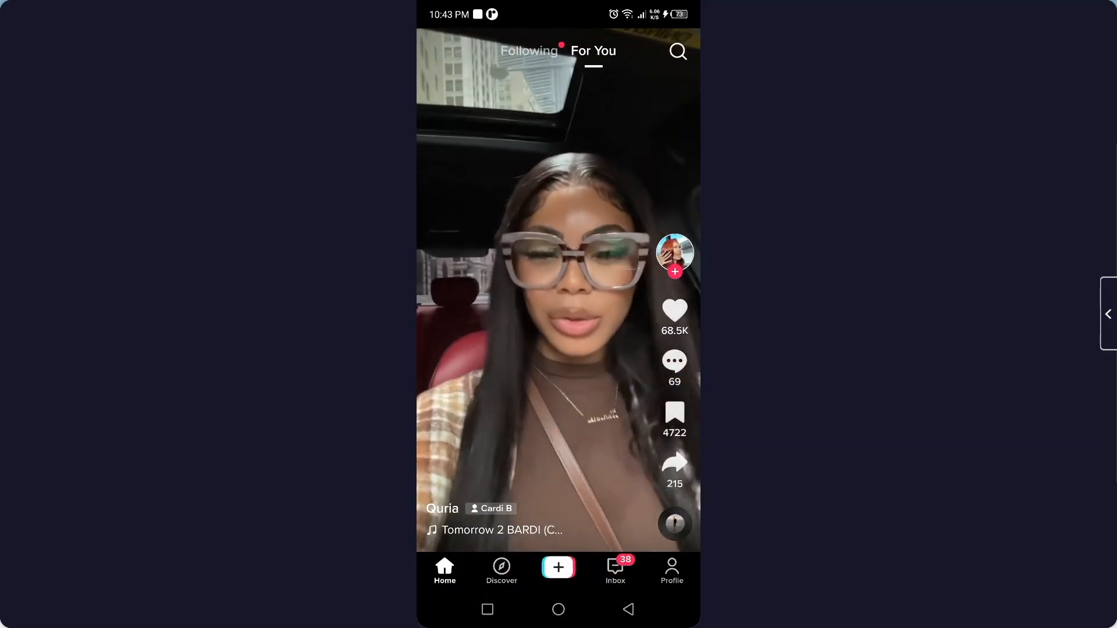
click(557, 289)
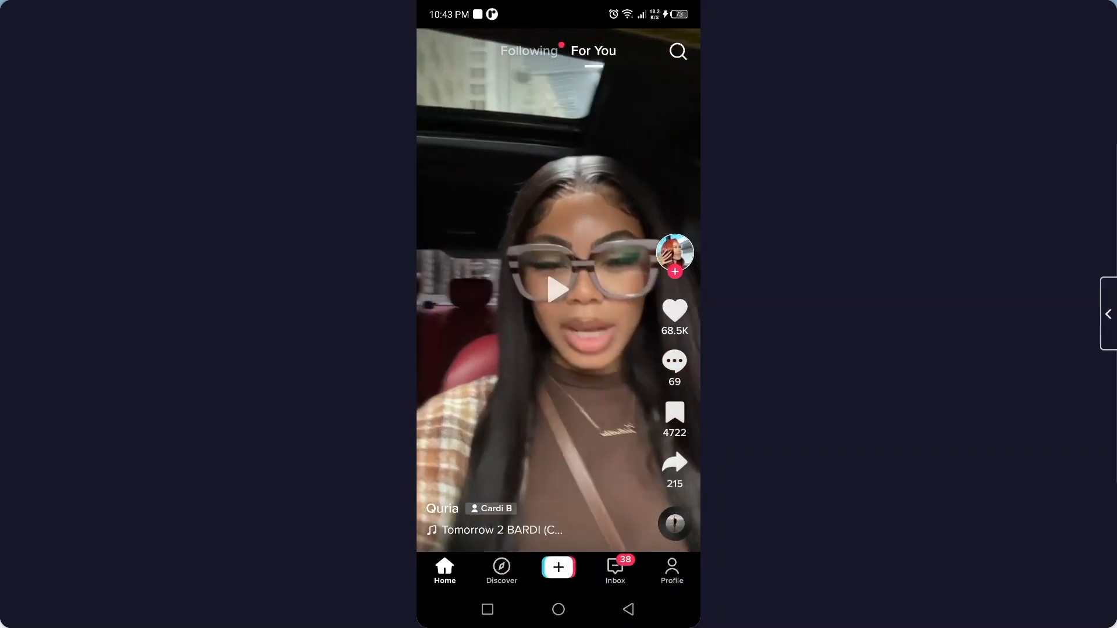
From the profile's ☰ menu, reach Settings and privacy and scroll to Content and activity.
click(673, 570)
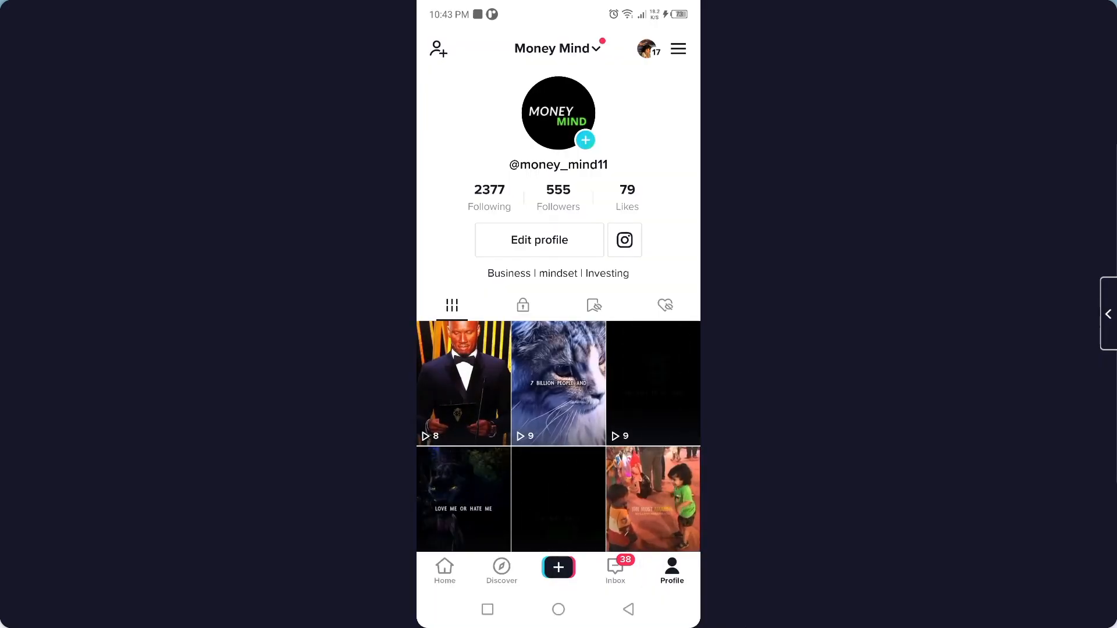
click(677, 49)
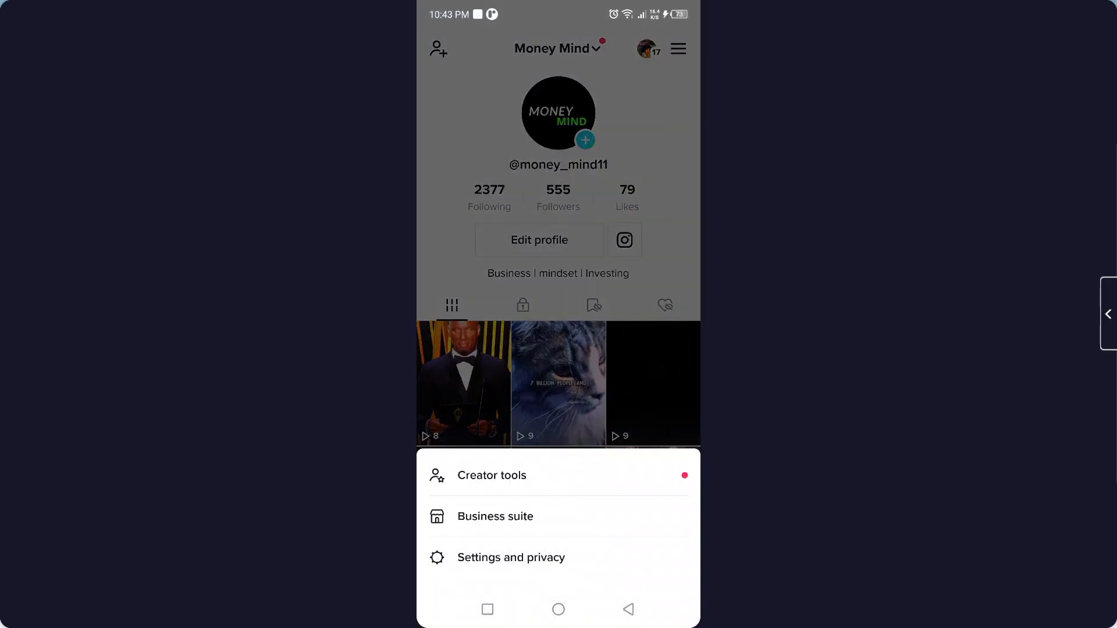
click(511, 557)
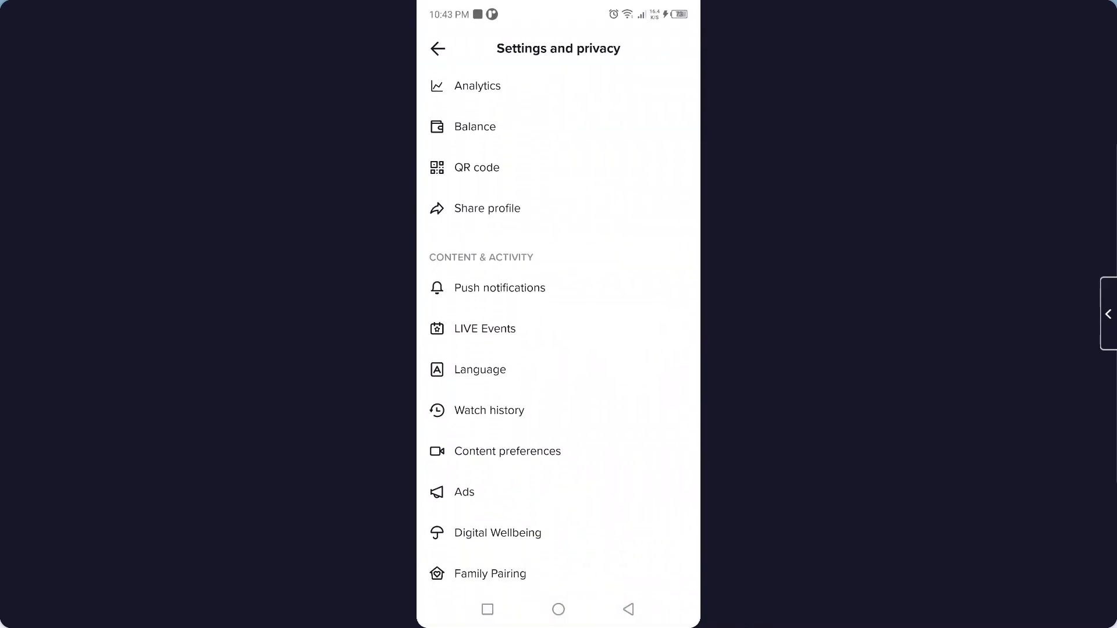
scroll(down, 3)
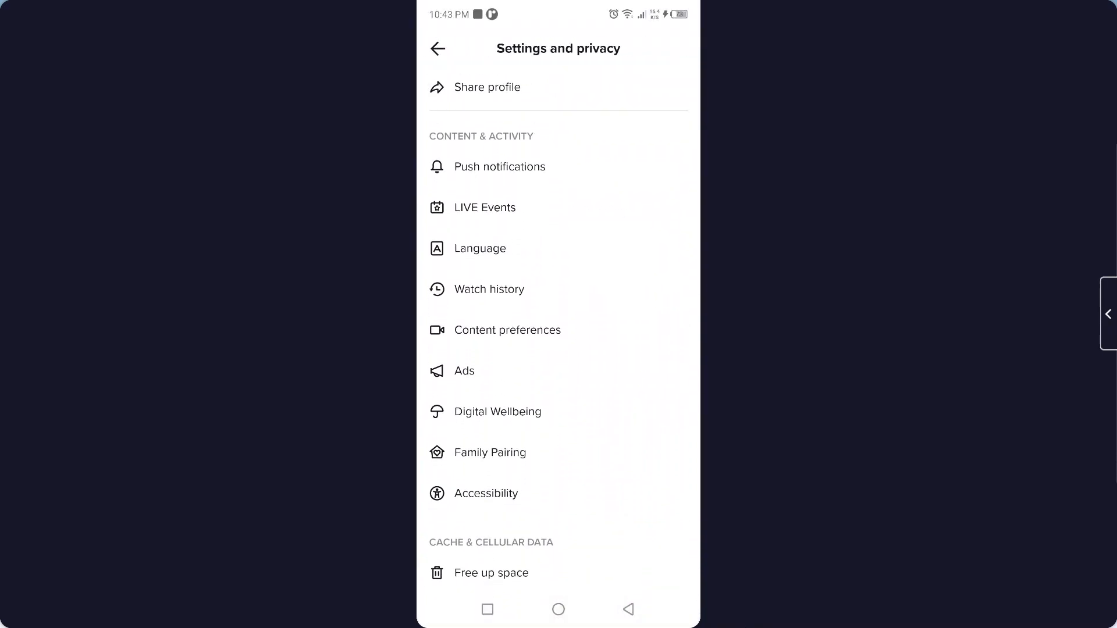
Open Watch history to show the grid of videos viewed today.
click(489, 288)
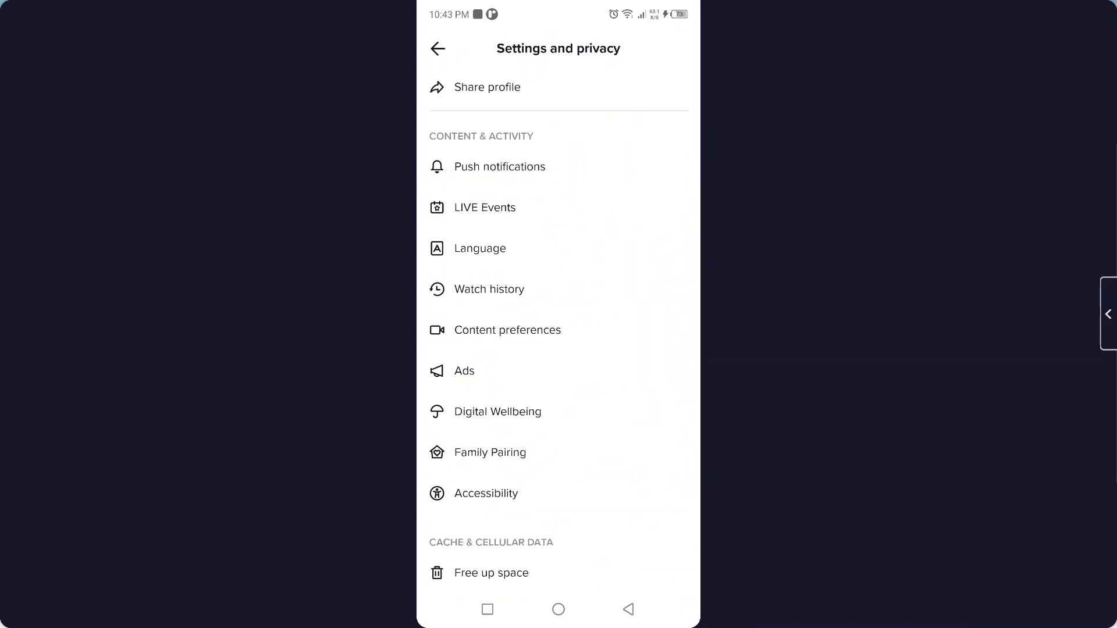
click(489, 288)
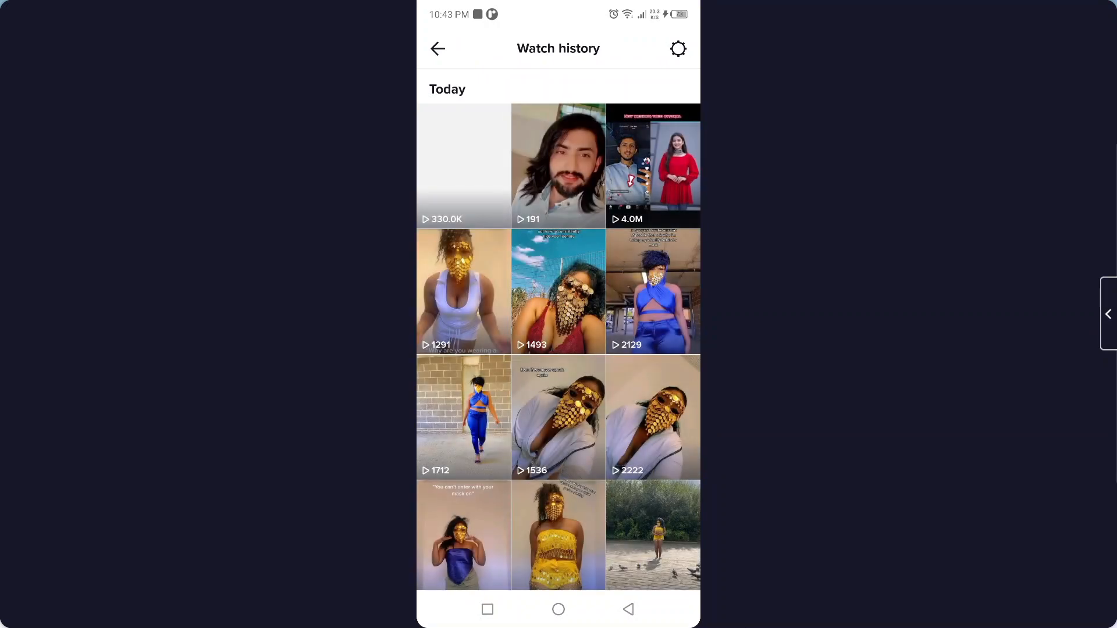